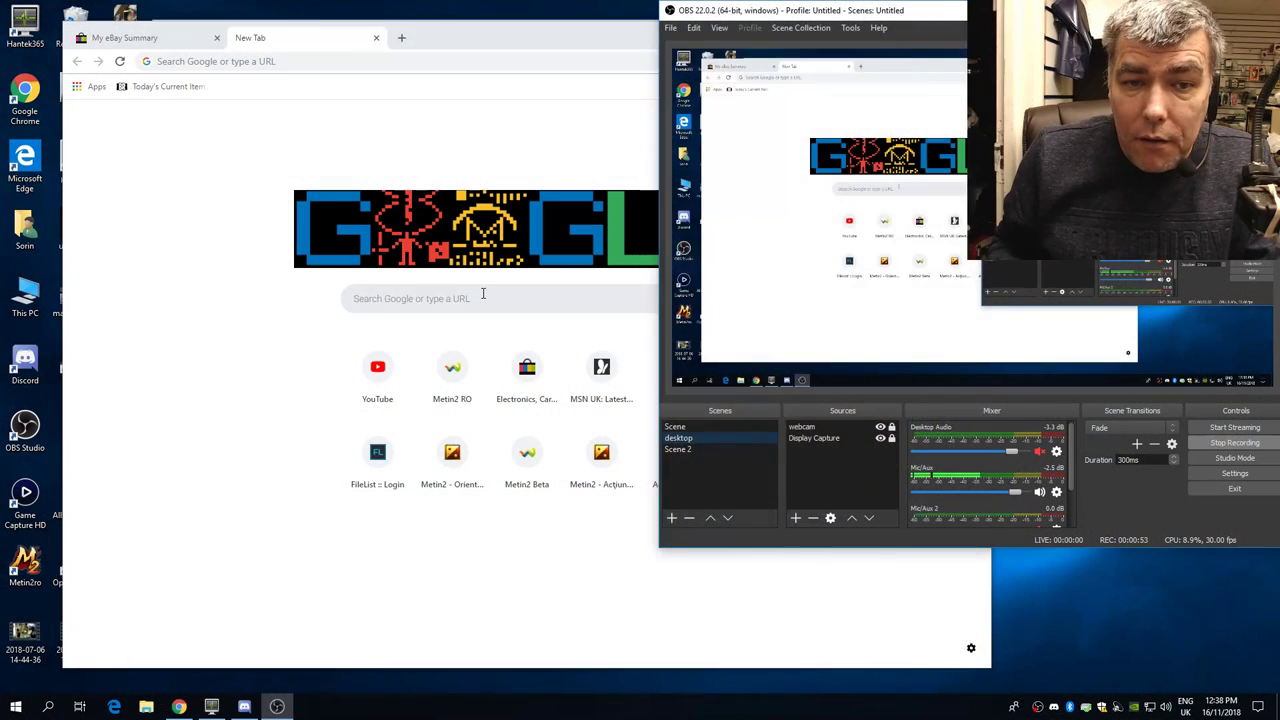
- Search Google for "ericsson 198" from the new tab
text(ericsson 198)
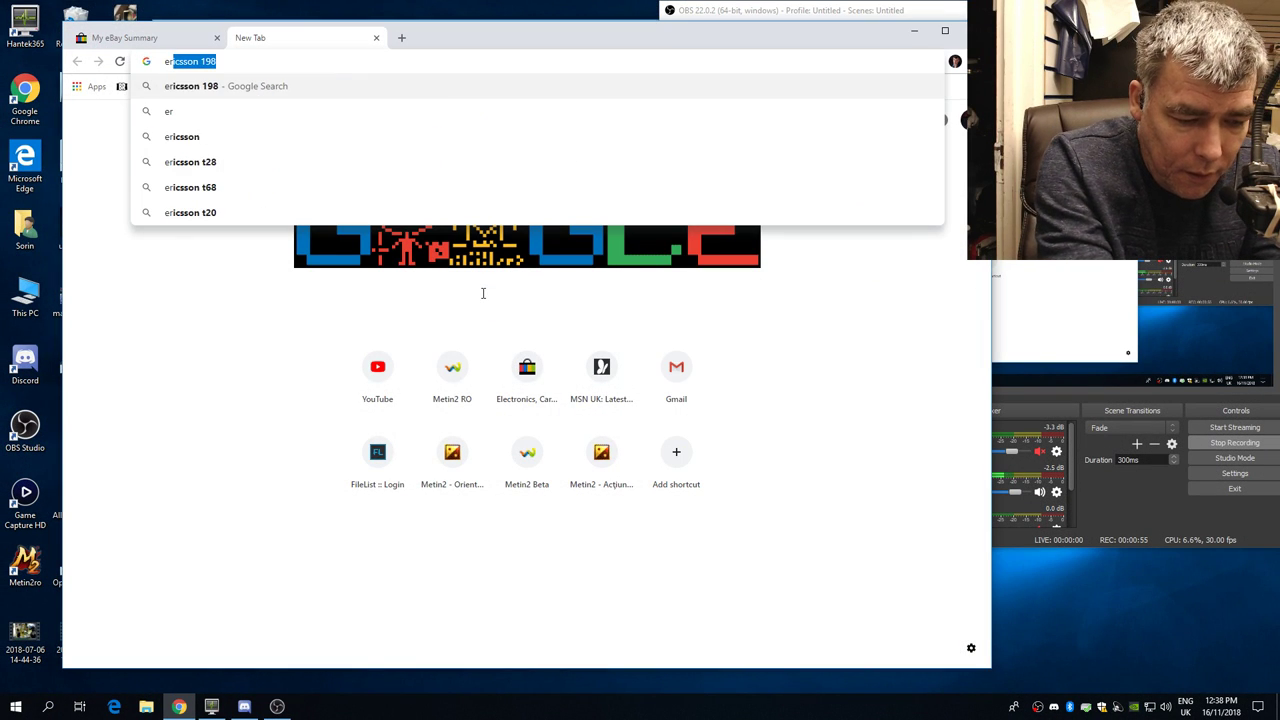
text(ericsson 198)
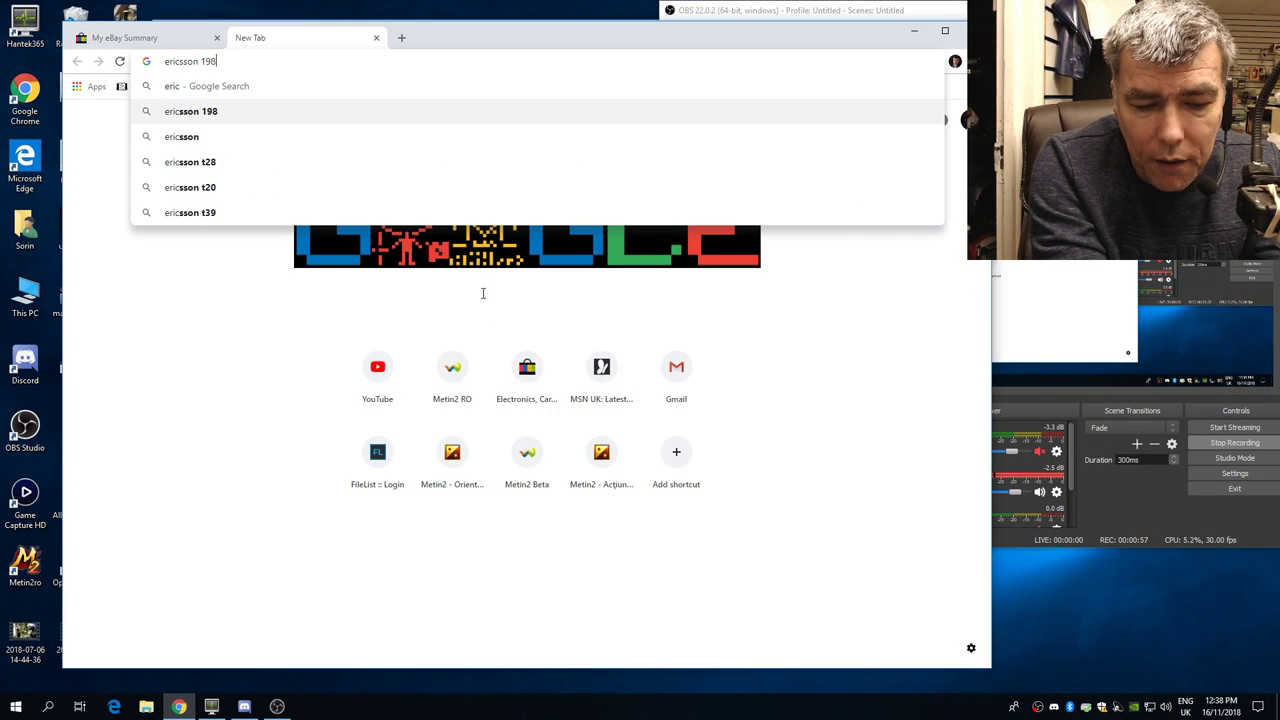
key(Return)
text(n)
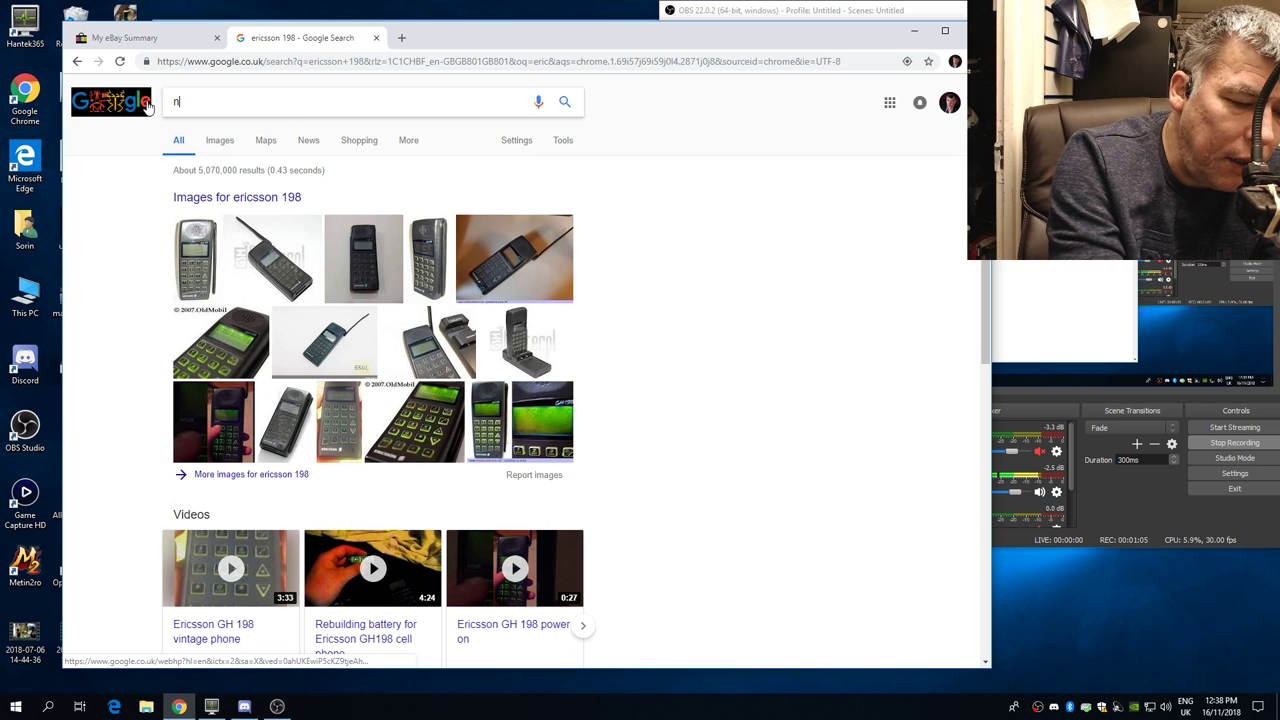
- Replace the query with "nokia 2010" and run the search
text(okia 2)
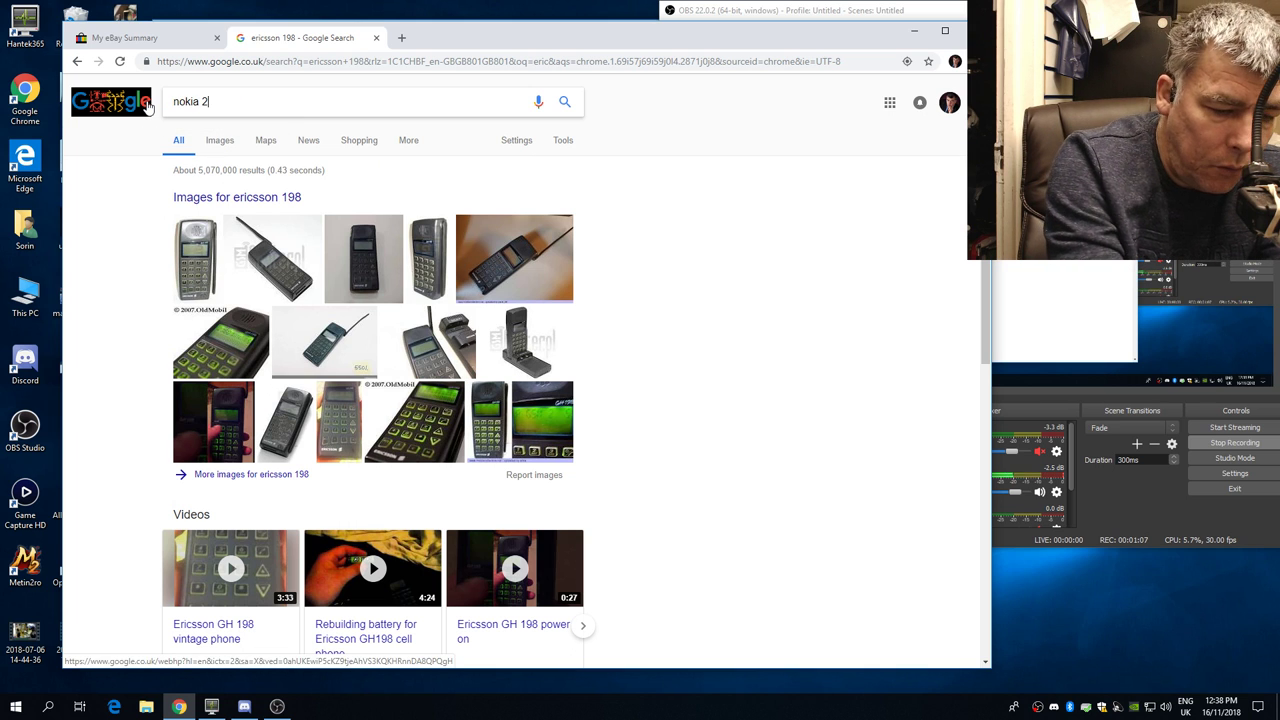
key(Return)
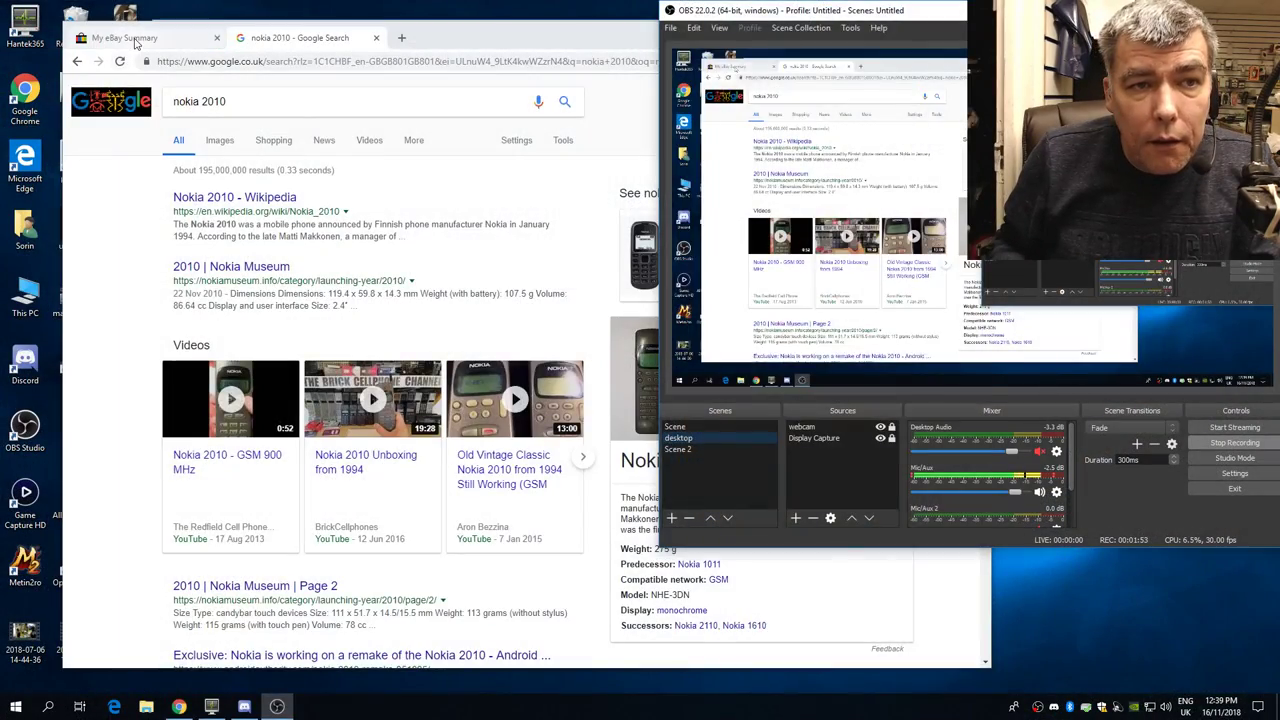
- Switch to the My eBay Summary tab showing the heating-element order
click(124, 36)
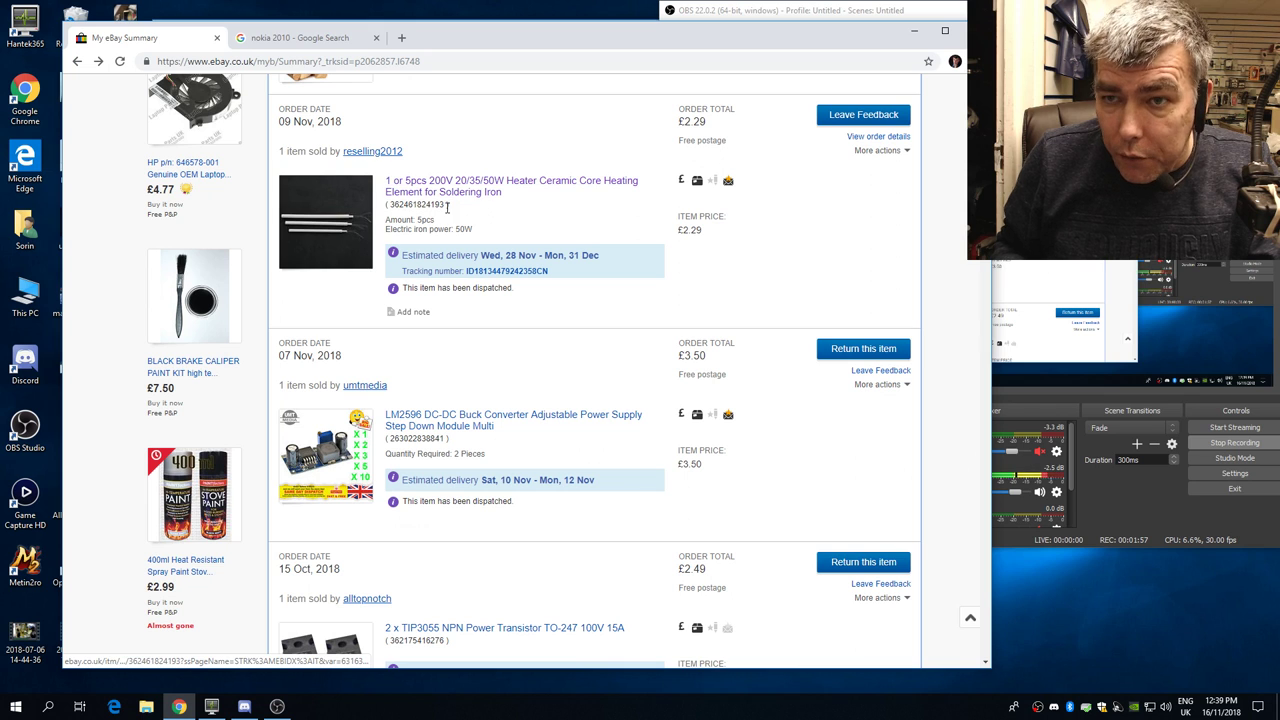
mouse_move(740, 144)
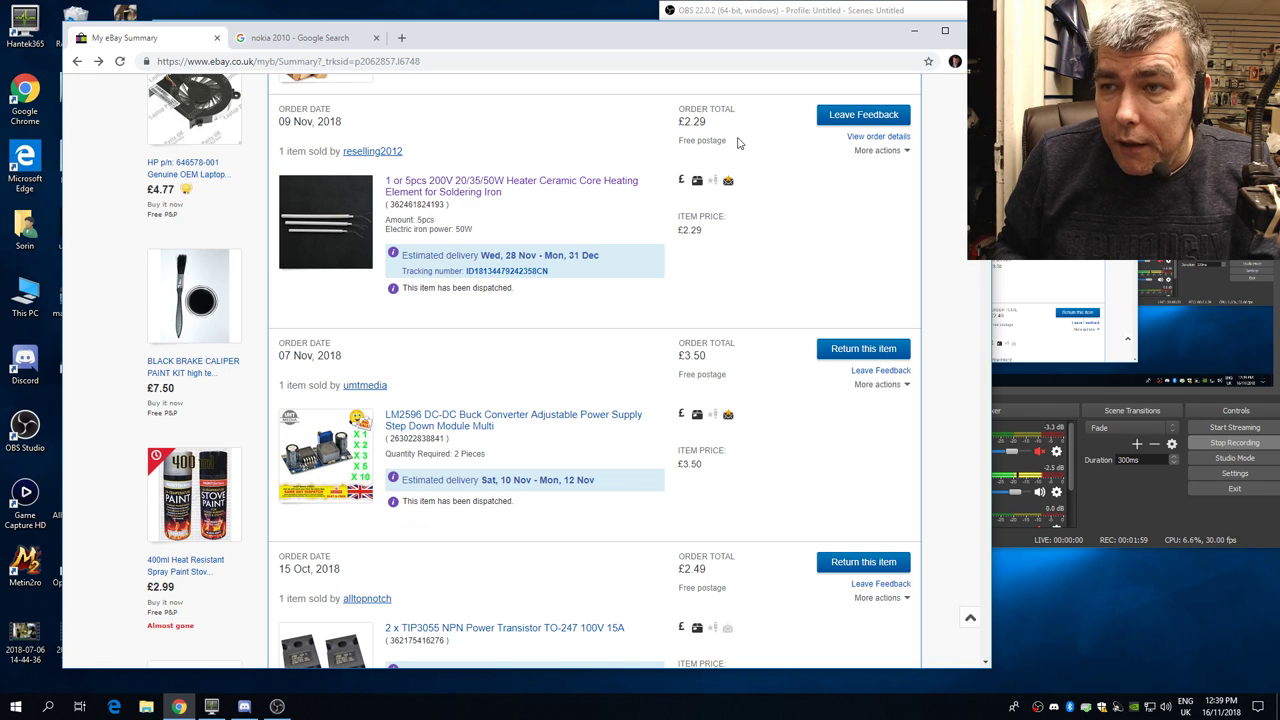